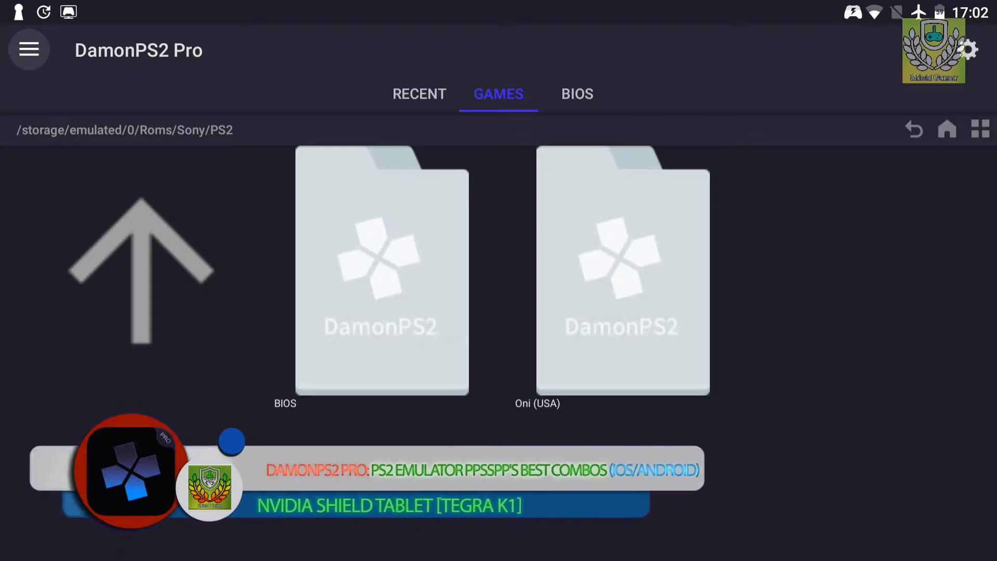
Boot Oni (USA) and cycle through Time Zone options in the PS2 setup.
left_click(139, 267)
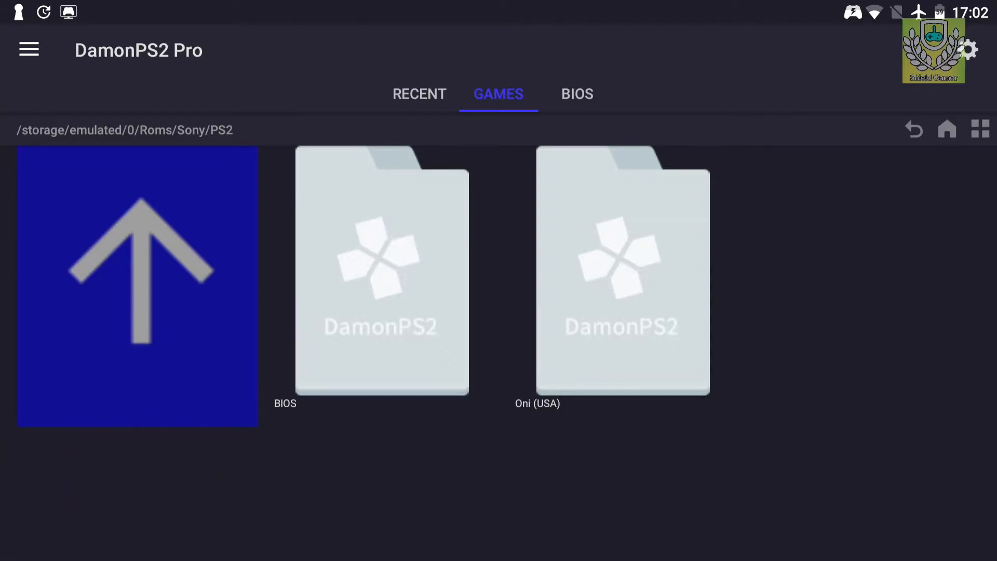
left_click(623, 274)
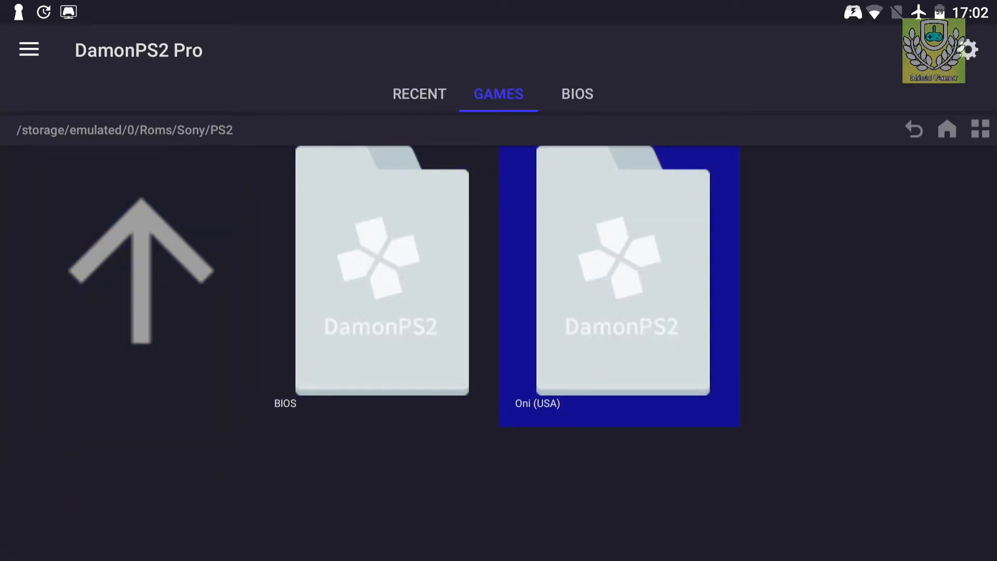
double_click(620, 285)
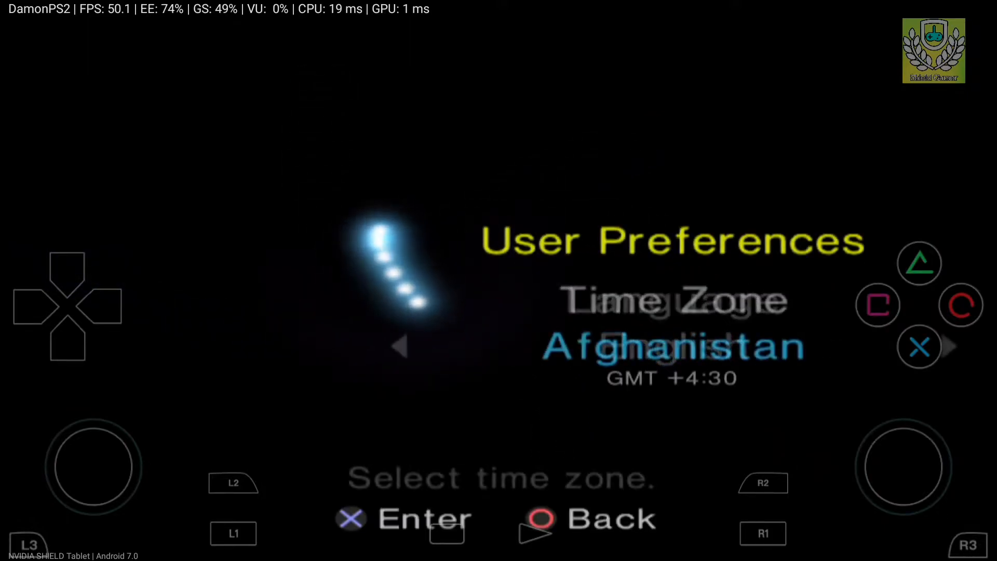
left_click(950, 346)
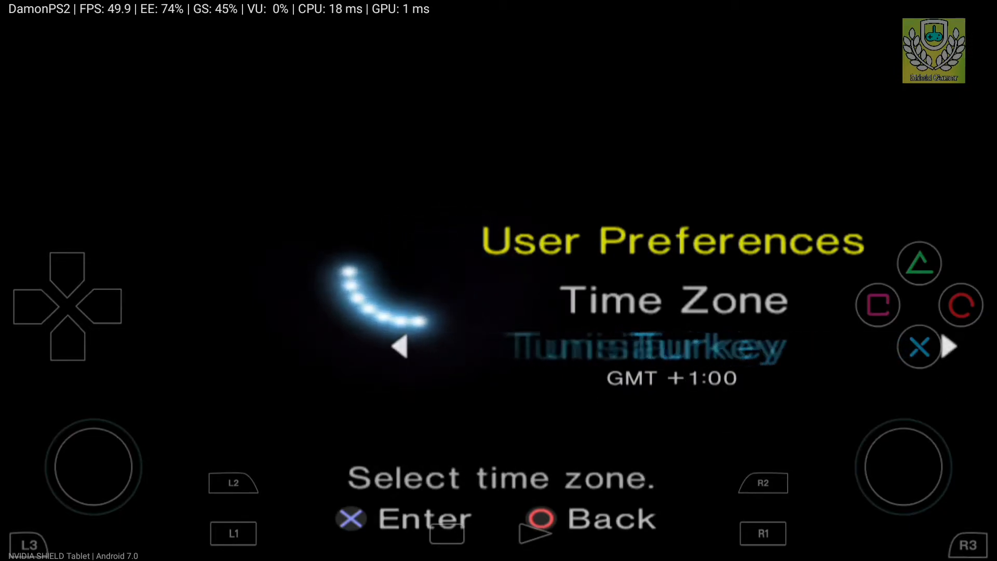
left_click(950, 347)
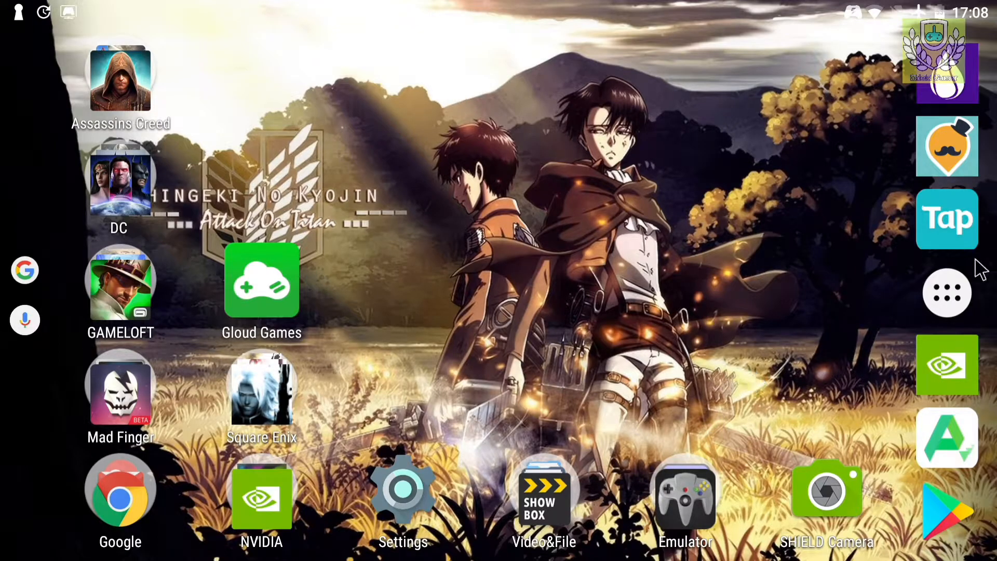
left_click(947, 292)
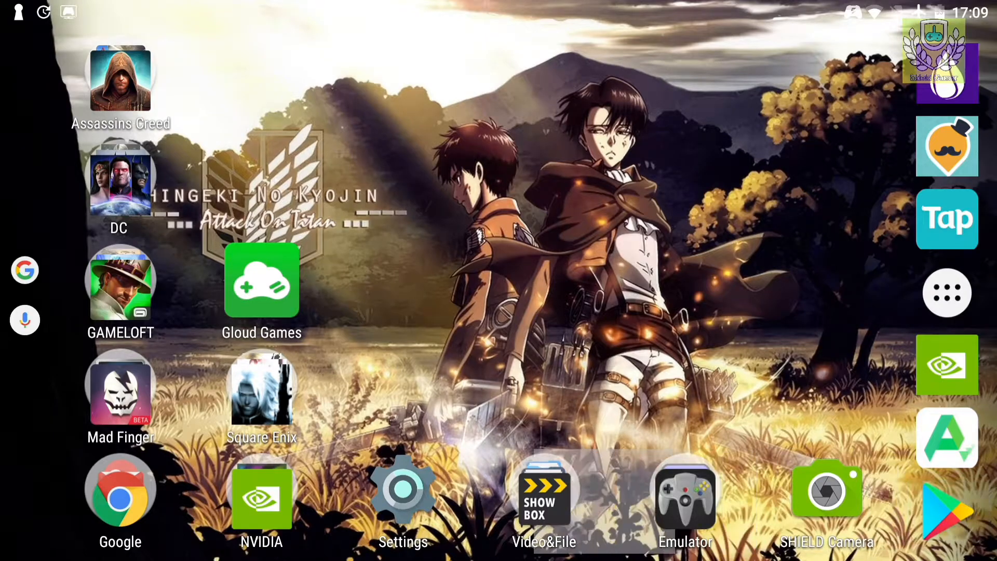
Go through Settings > Apps to DamonPS2 Pro's App info page.
left_click(403, 490)
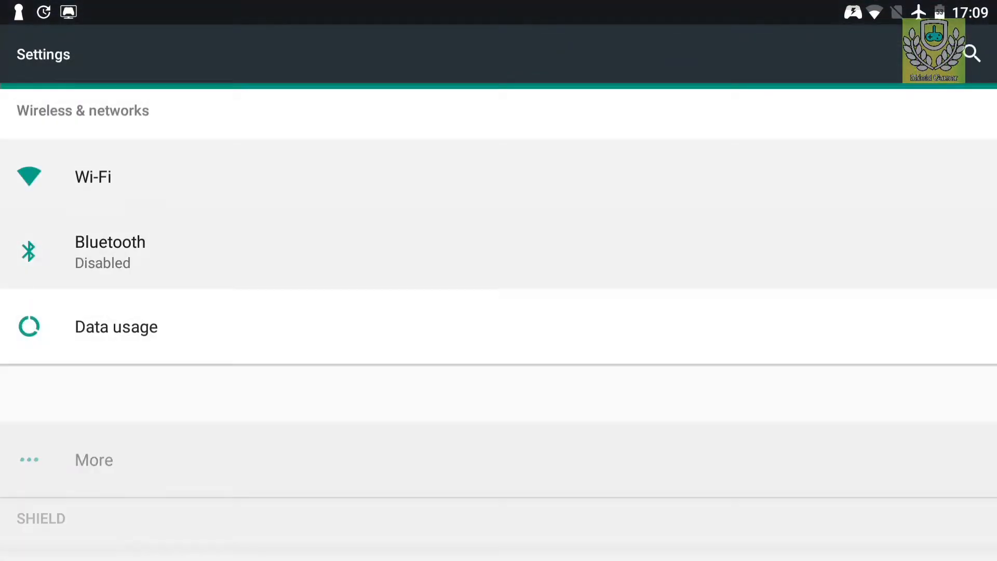
scroll("down", 3)
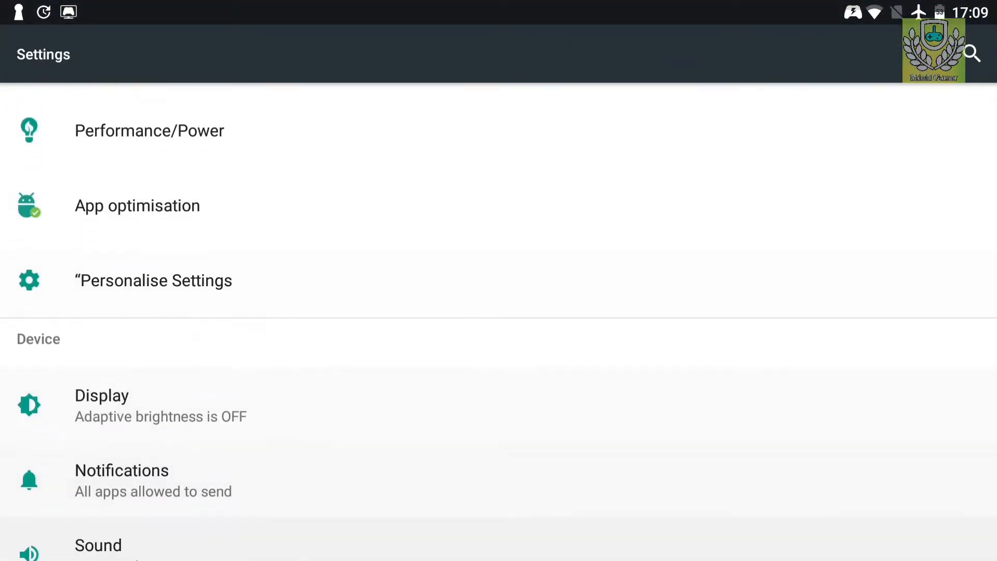
scroll("down", 3)
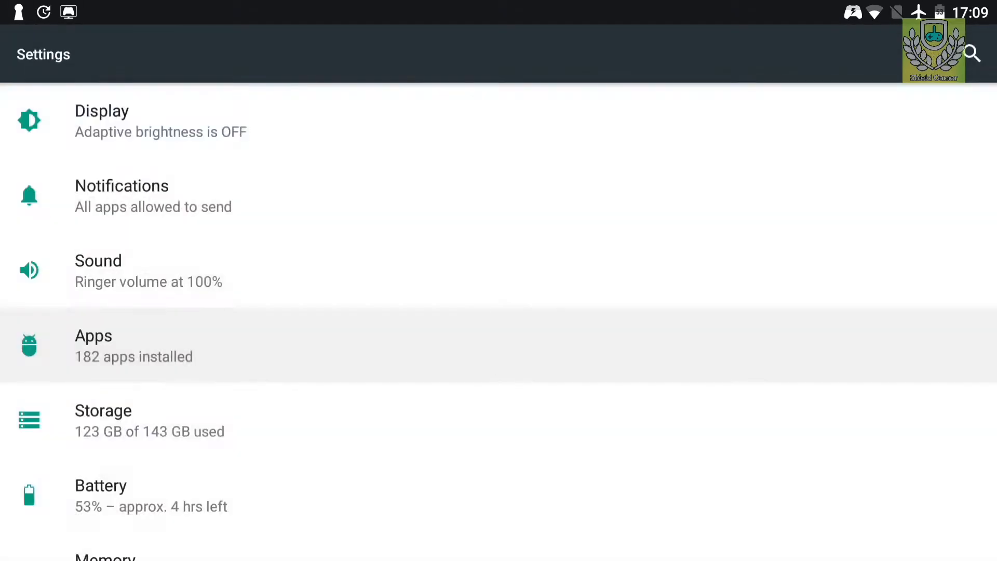
left_click(93, 346)
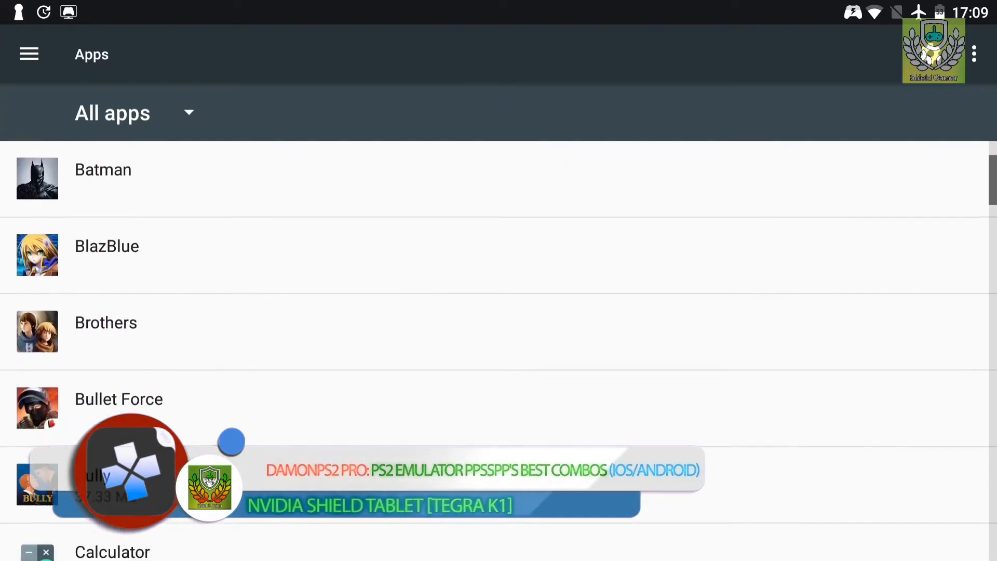
scroll("down", 3)
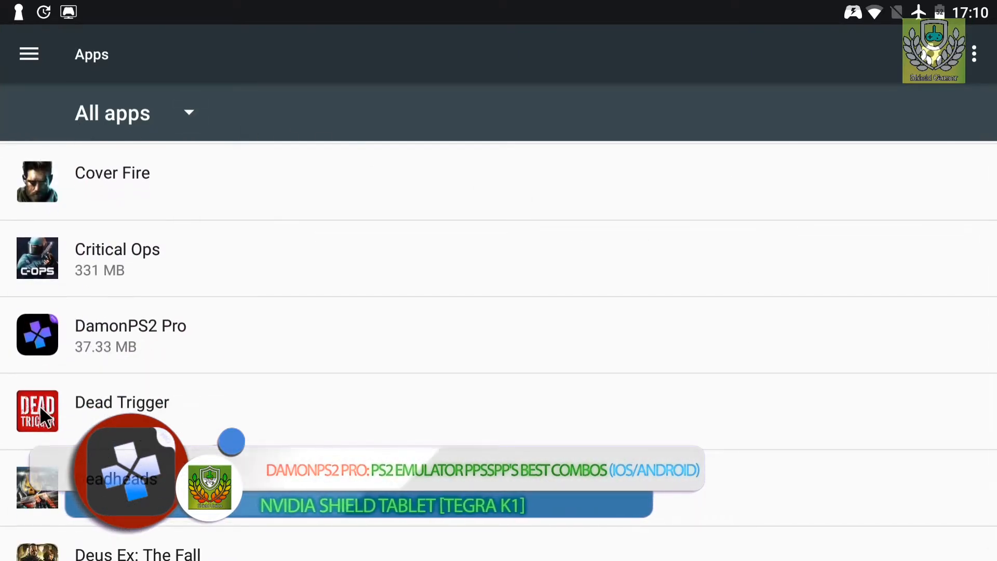
left_click(130, 335)
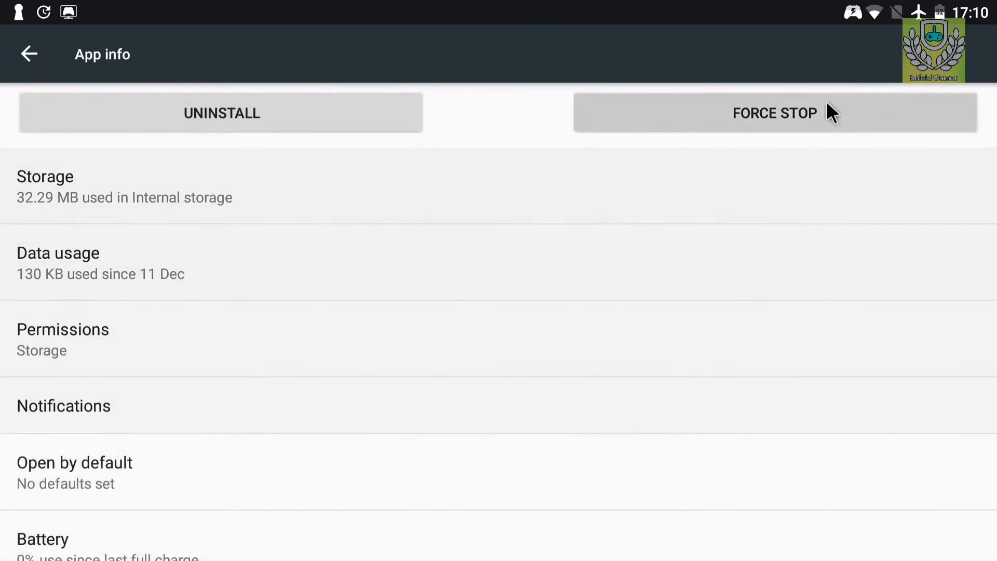
Force-stop DamonPS2 Pro, confirm with OK, and return to the home screen.
left_click(775, 113)
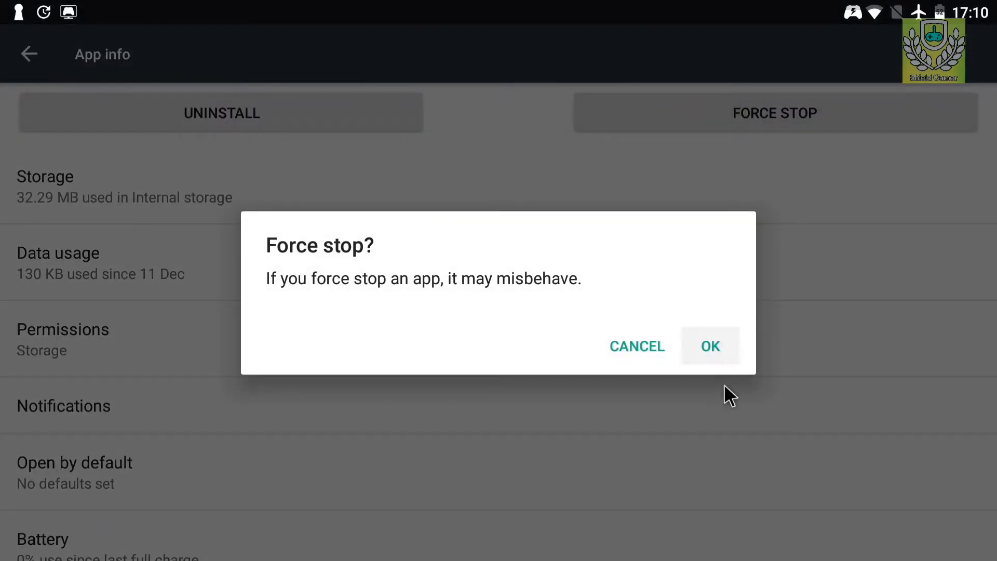
left_click(710, 346)
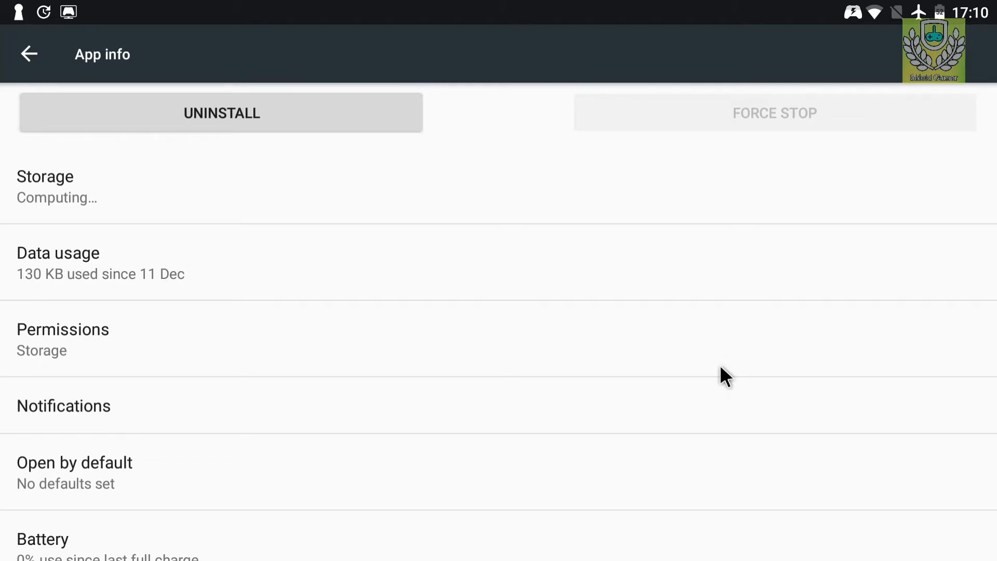
mouse_move(391, 372)
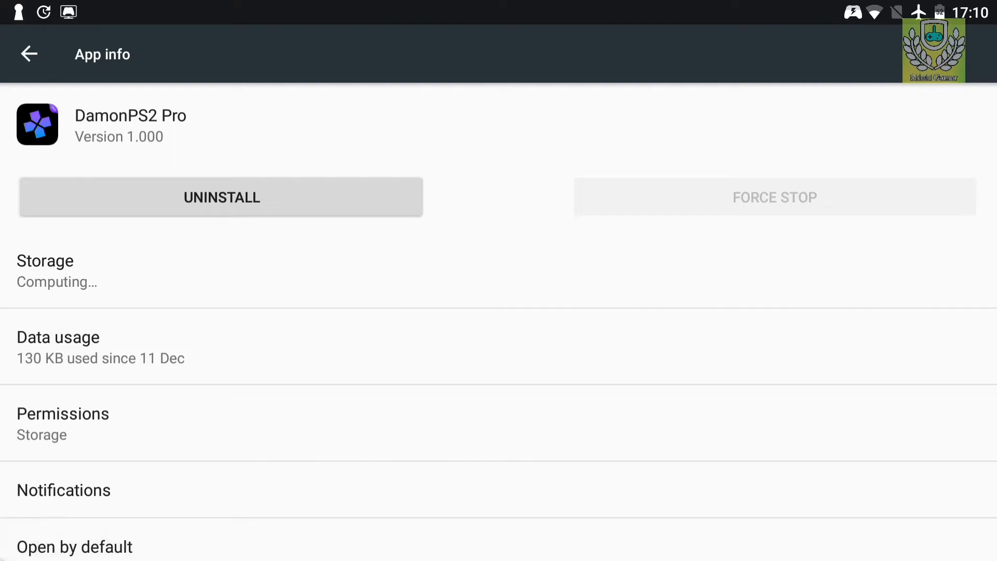
scroll("down", 3)
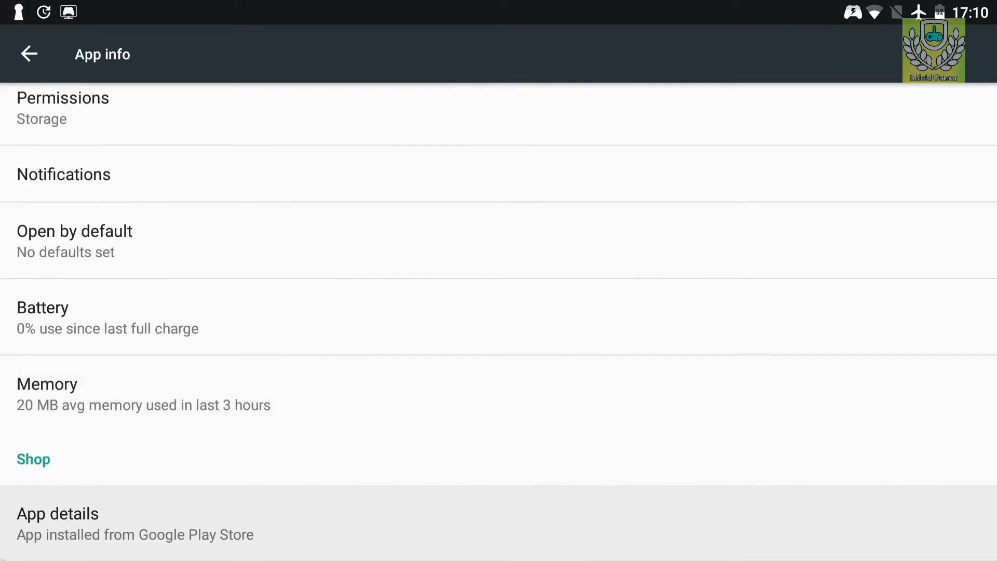
left_click(28, 54)
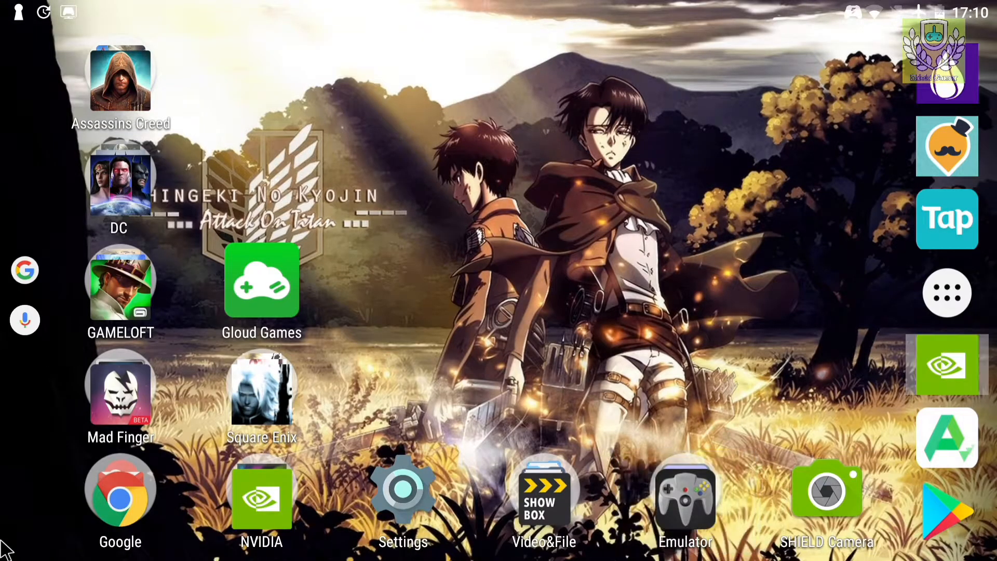
Relaunch DamonPS2 Pro from the app drawer to reach its Recent tab.
left_click(947, 292)
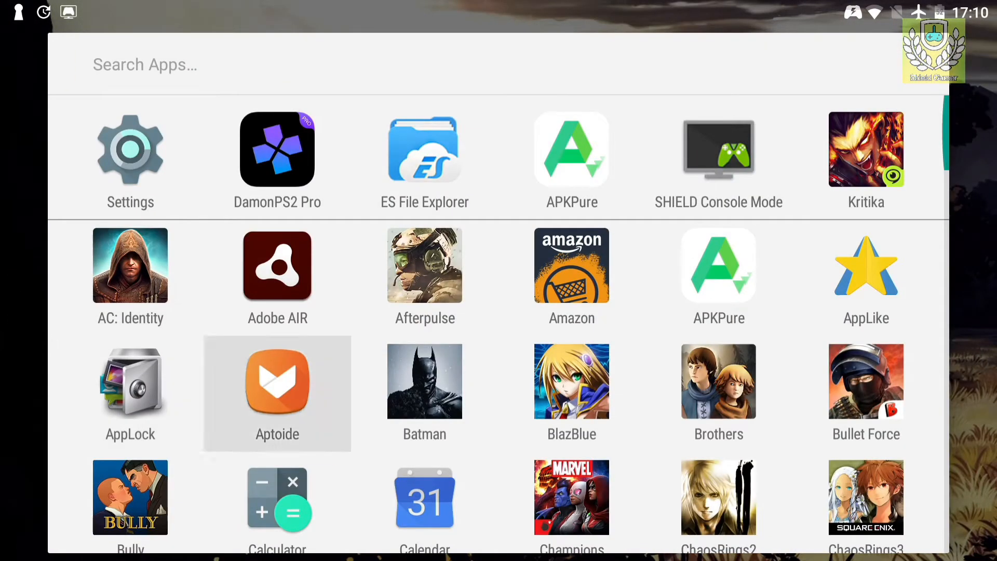
left_click(277, 149)
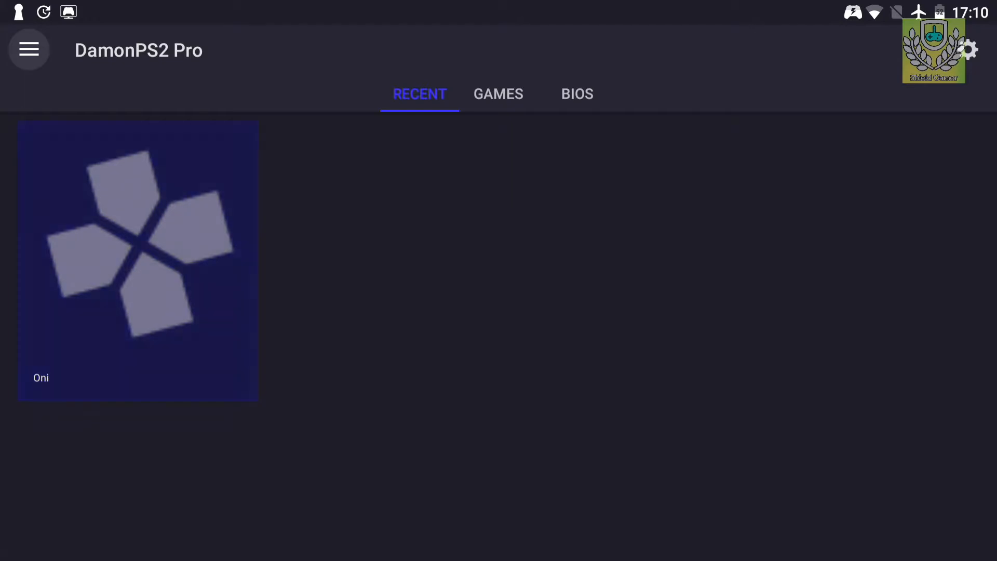
Review the emulator's Graphics and System settings pages, then back out.
left_click(28, 50)
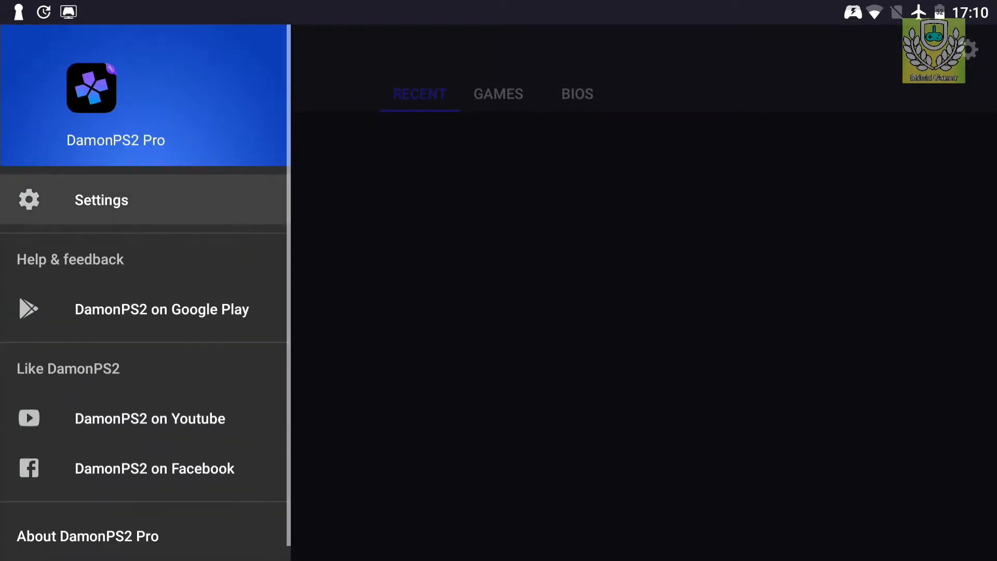
left_click(100, 200)
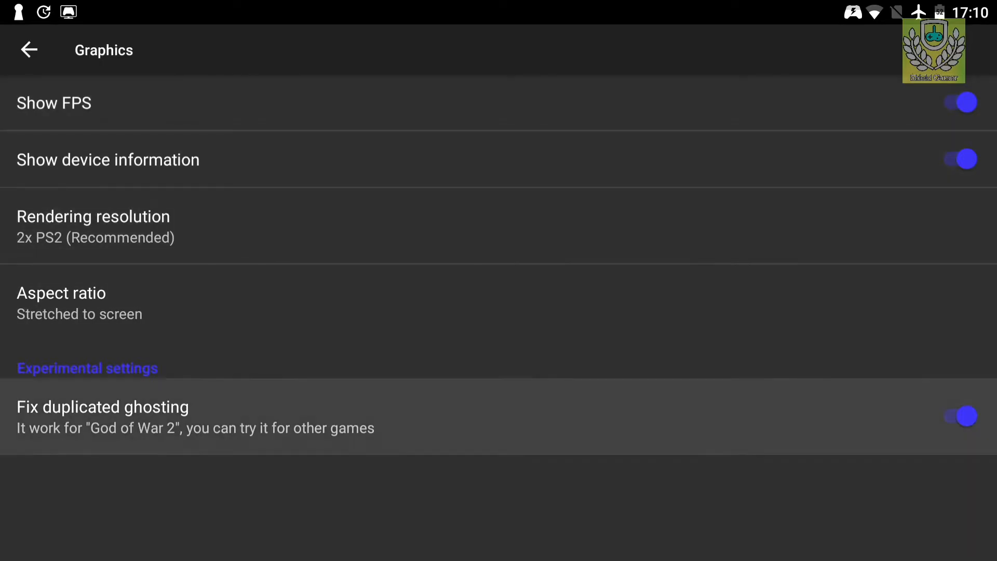
left_click(29, 49)
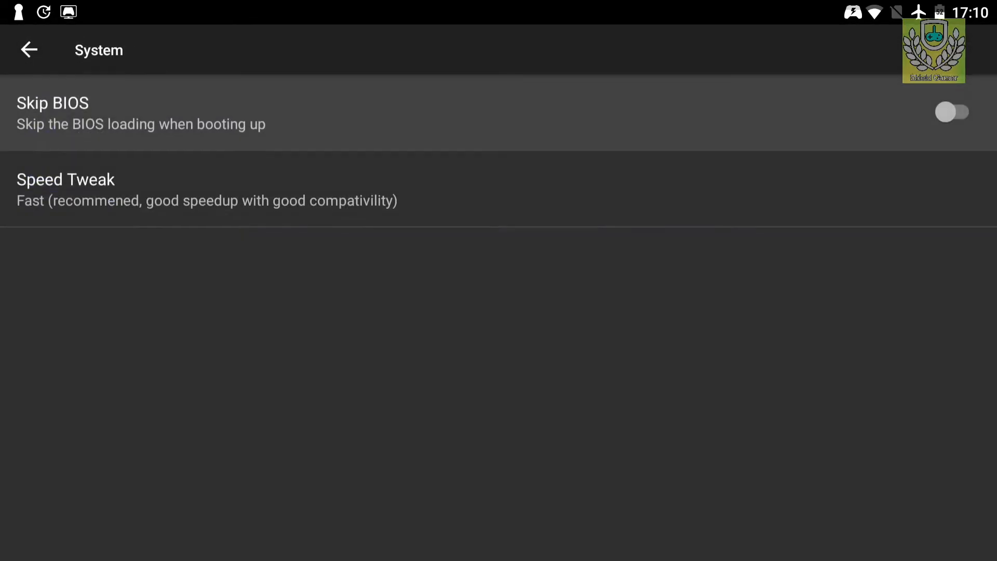
left_click(29, 50)
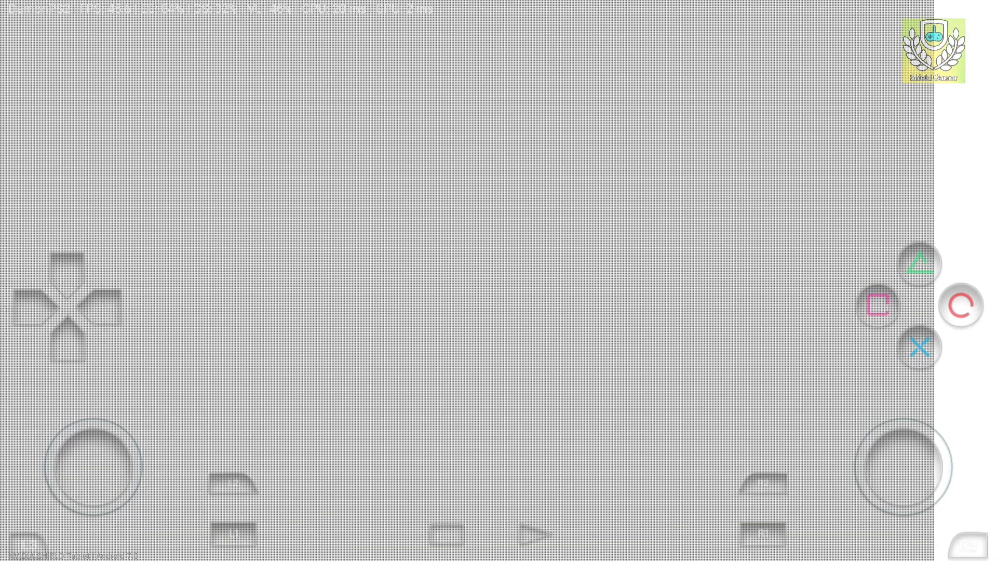
Tap the blank game screen while the Oni session keeps running.
left_click(567, 206)
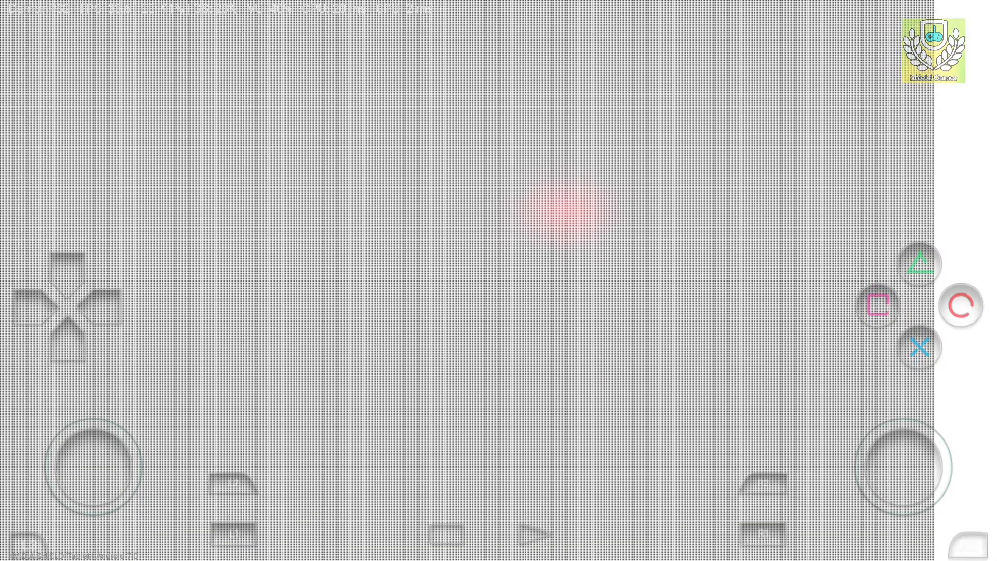